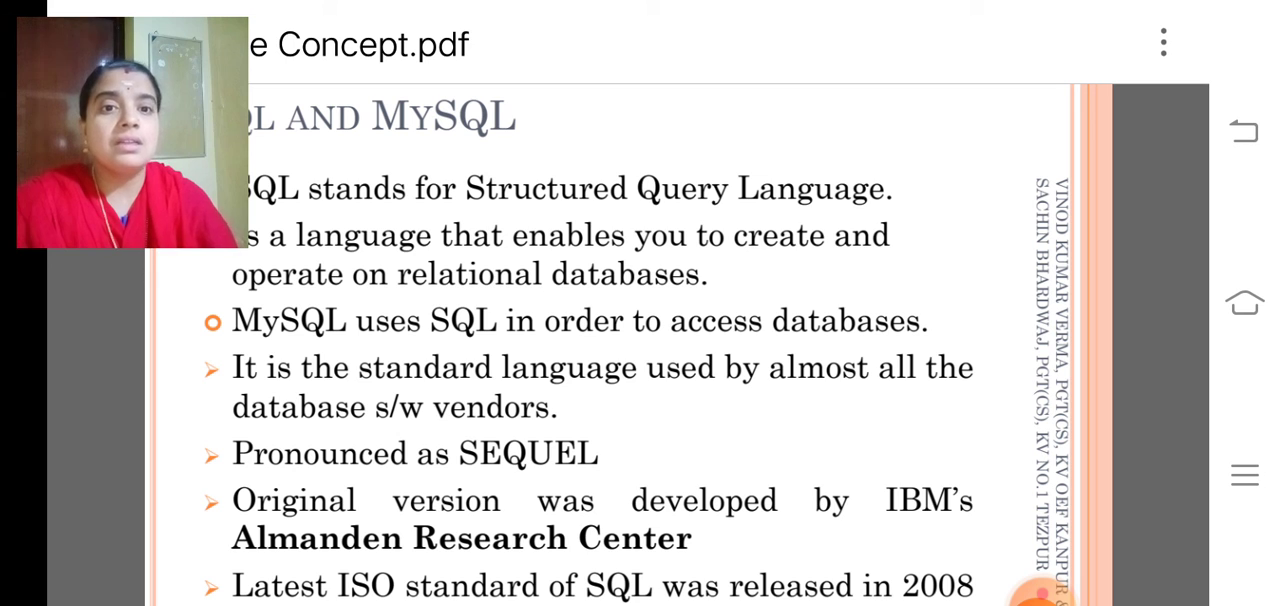
scroll(down, 3)
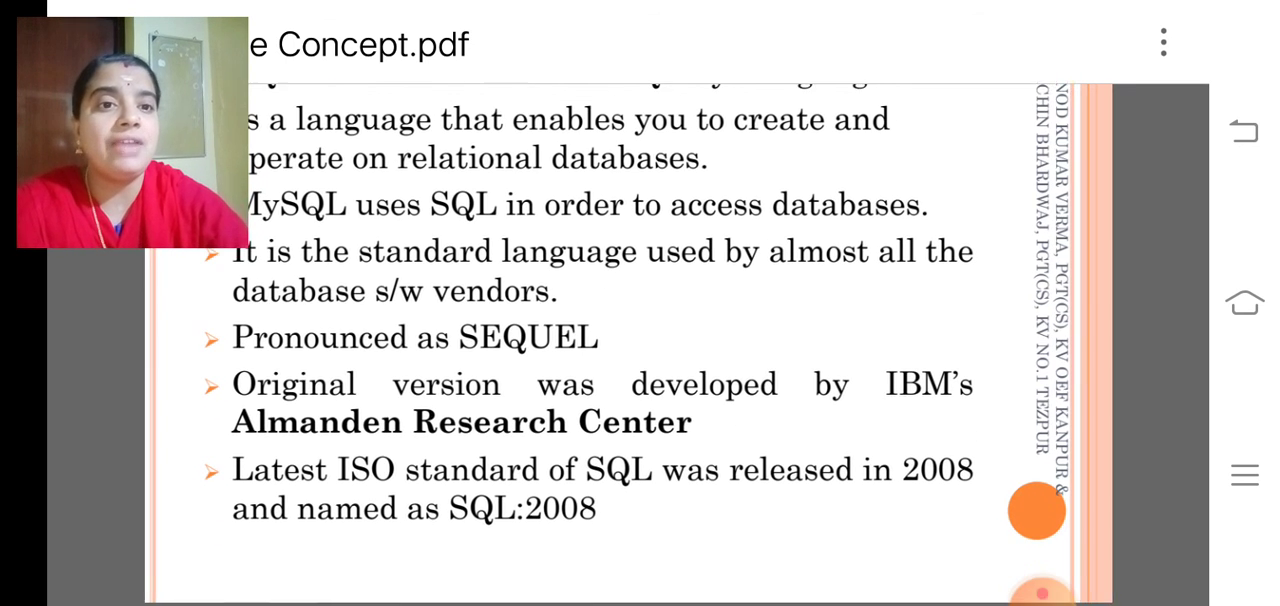
scroll(up, 3)
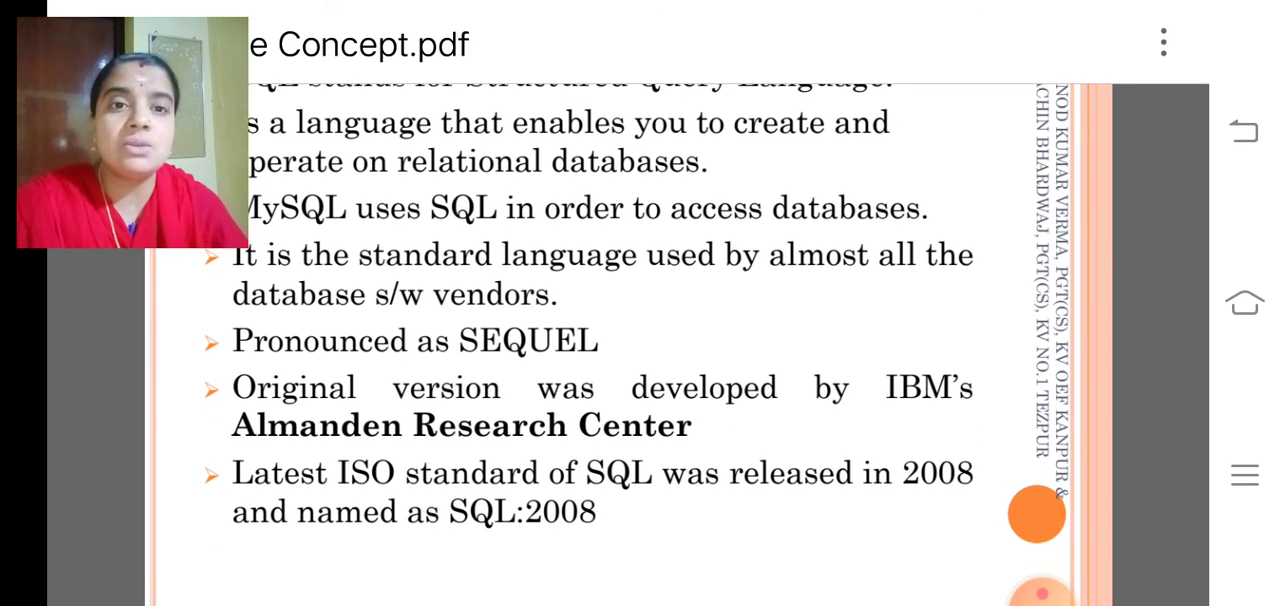